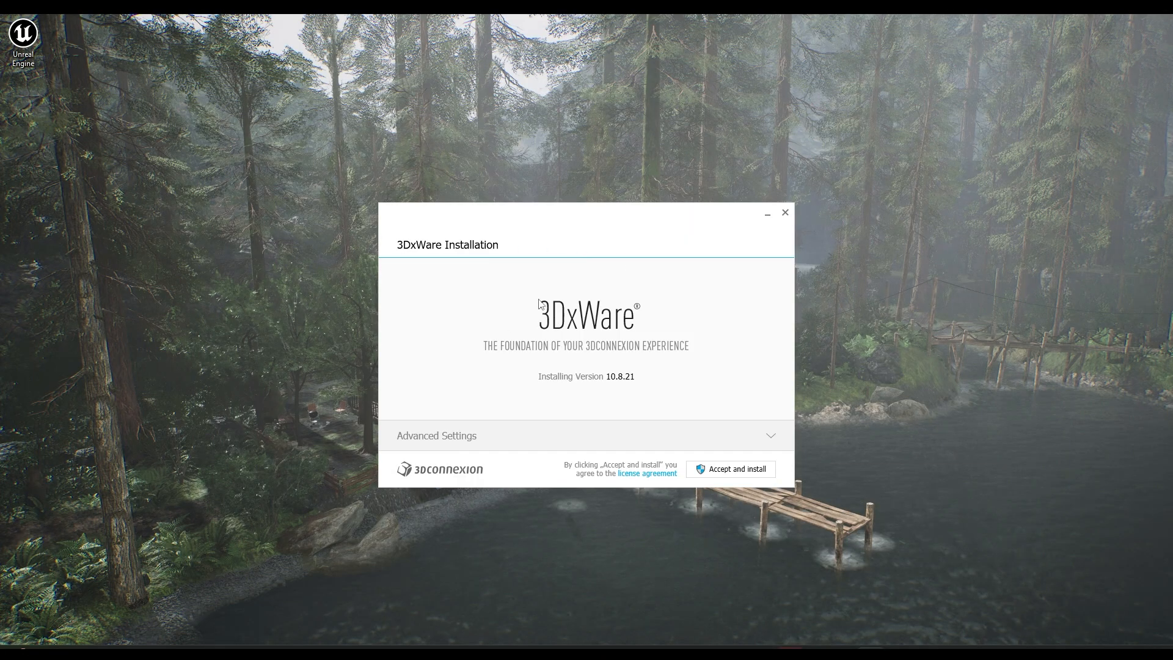
# - Confirm every component, including the Unreal Editor plugin, is checked, then install while declining analytics
pyautogui.click(436, 434)
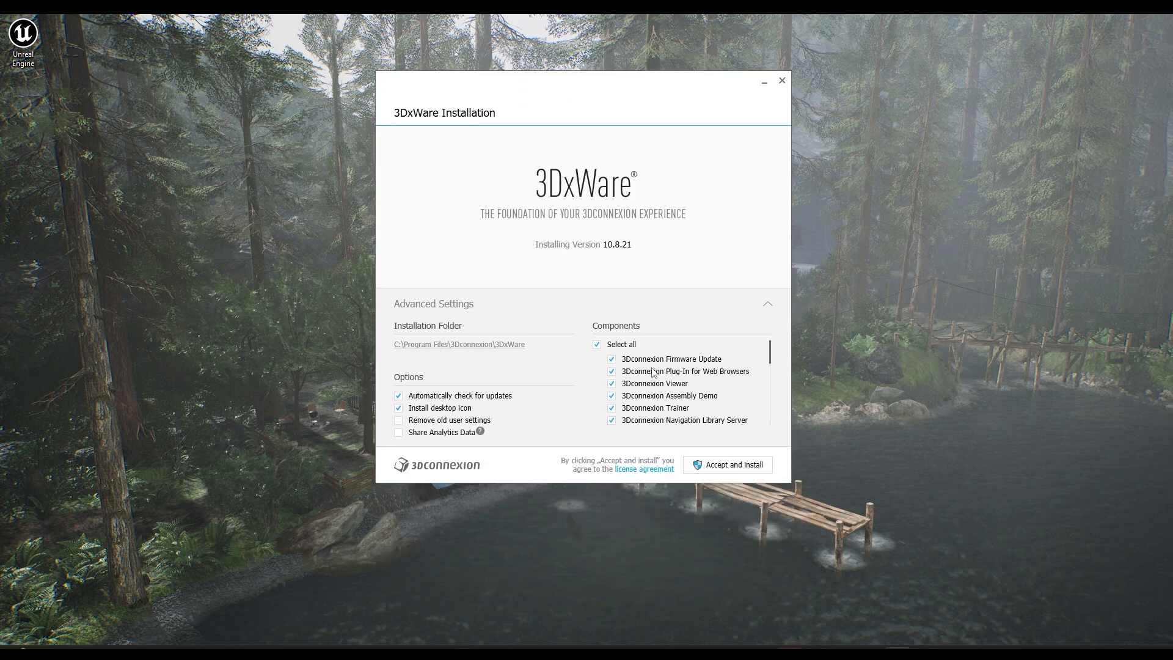
pyautogui.scroll(-3)
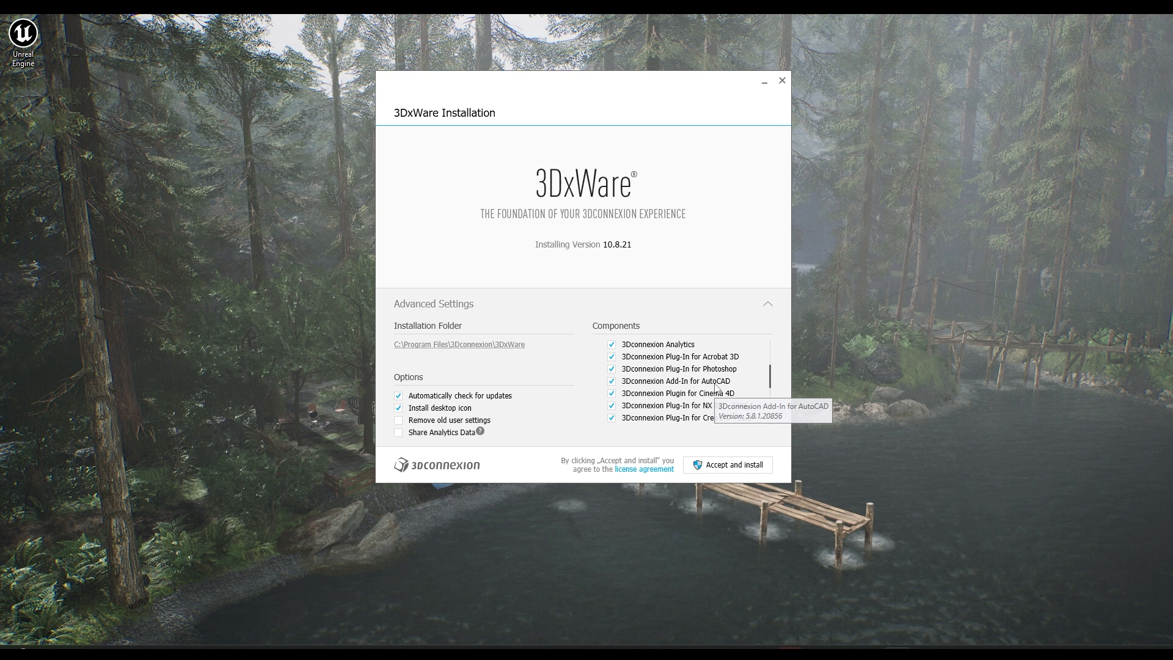
pyautogui.scroll(-3)
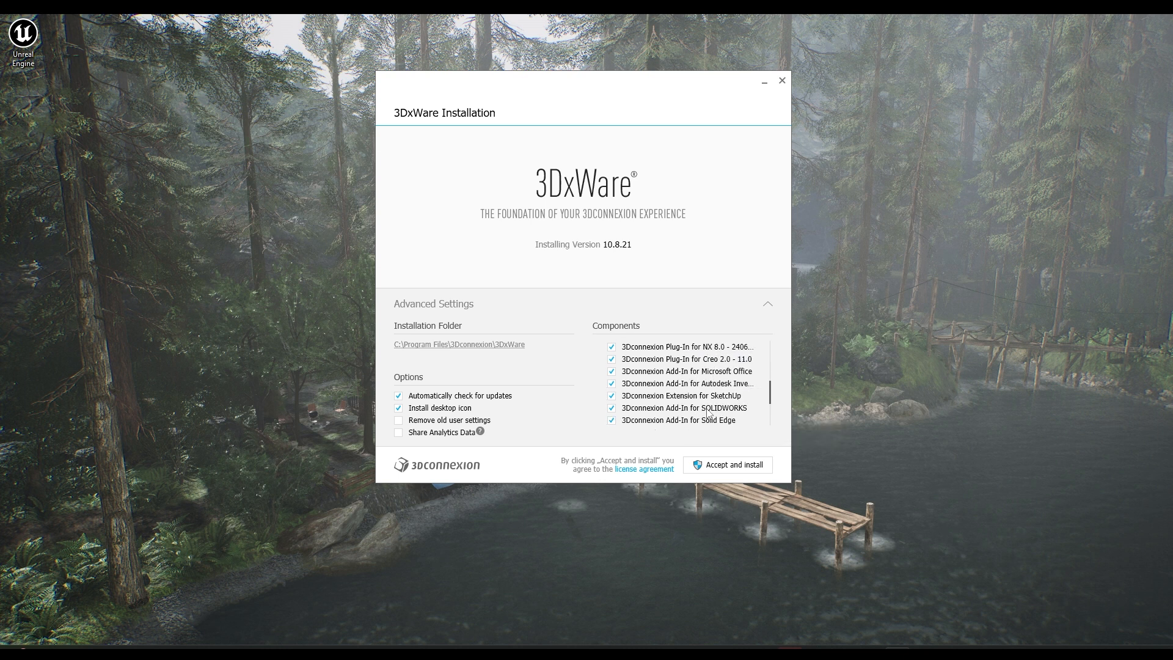
pyautogui.scroll(-3)
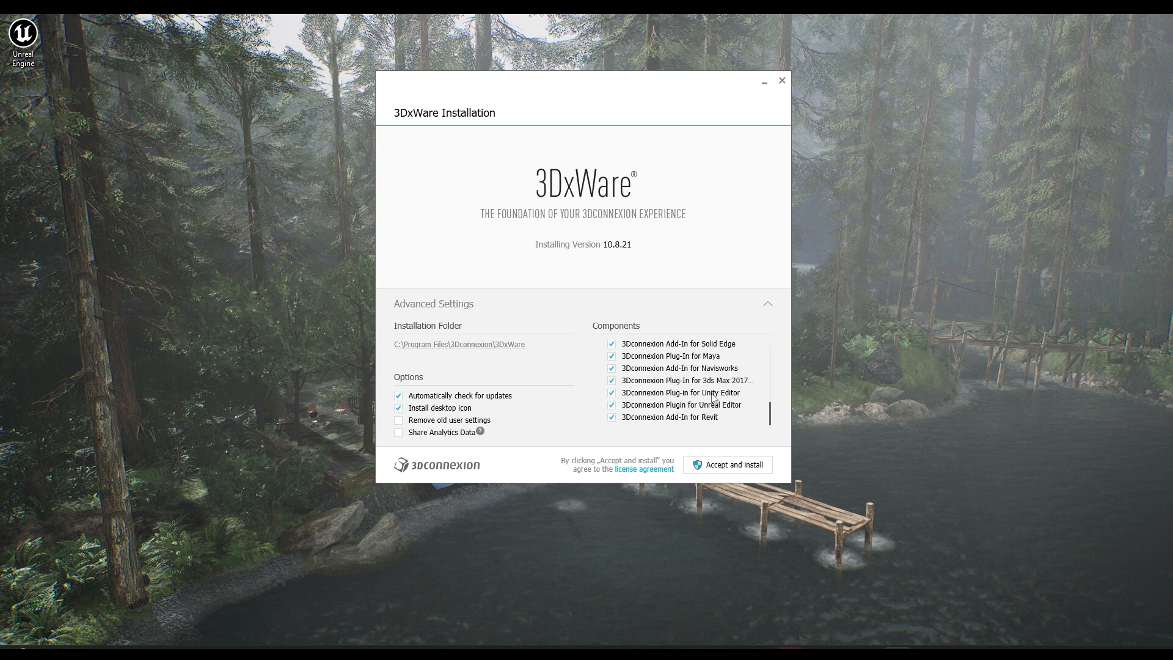
pyautogui.moveTo(692, 404)
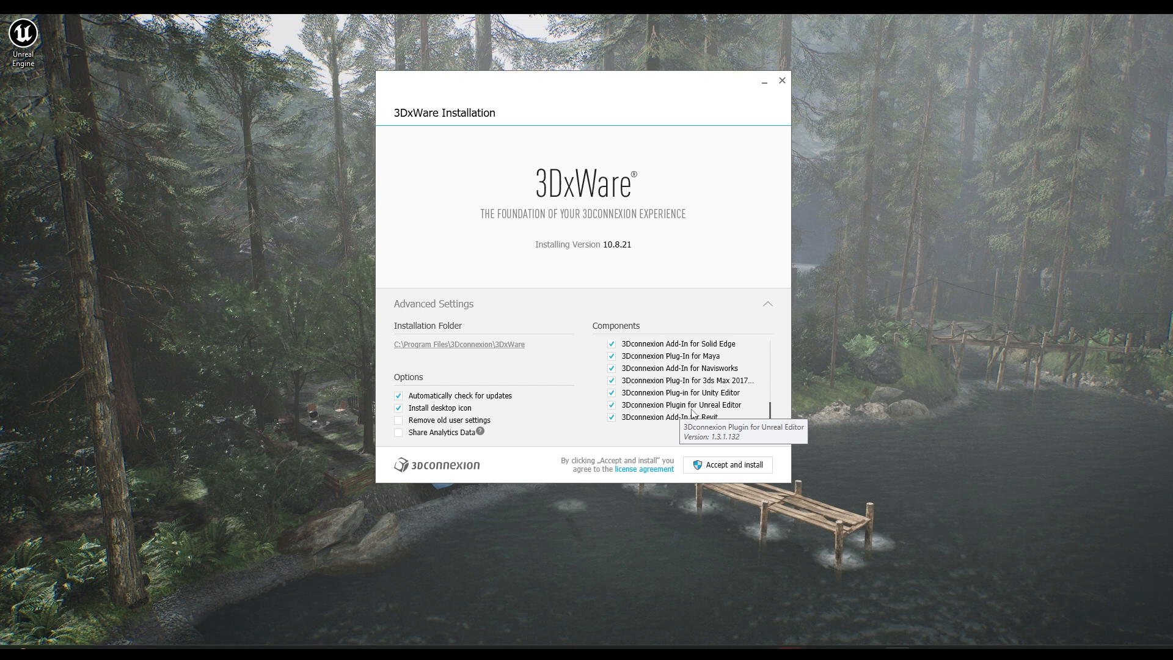
pyautogui.scroll(-3)
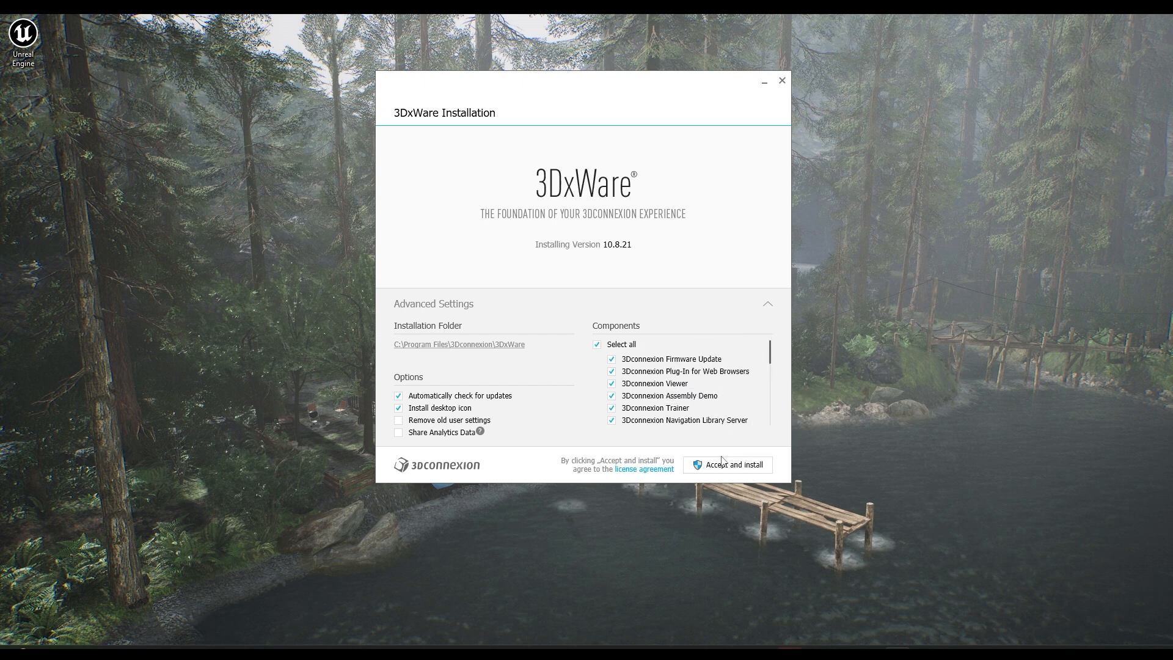
pyautogui.click(727, 464)
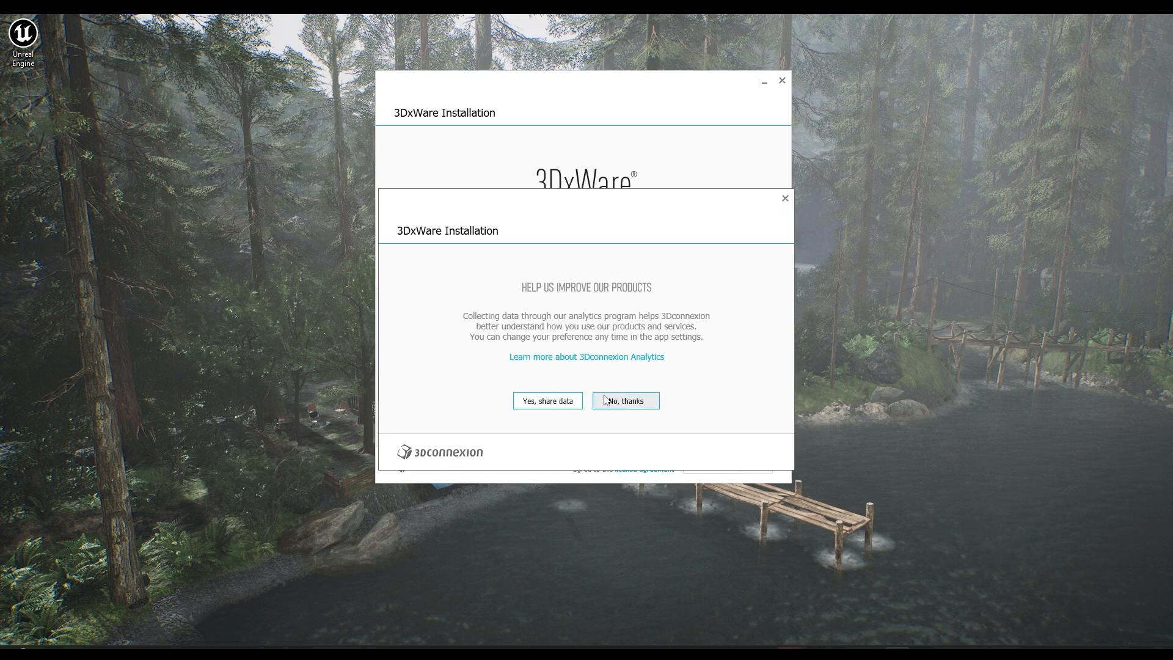
pyautogui.click(626, 401)
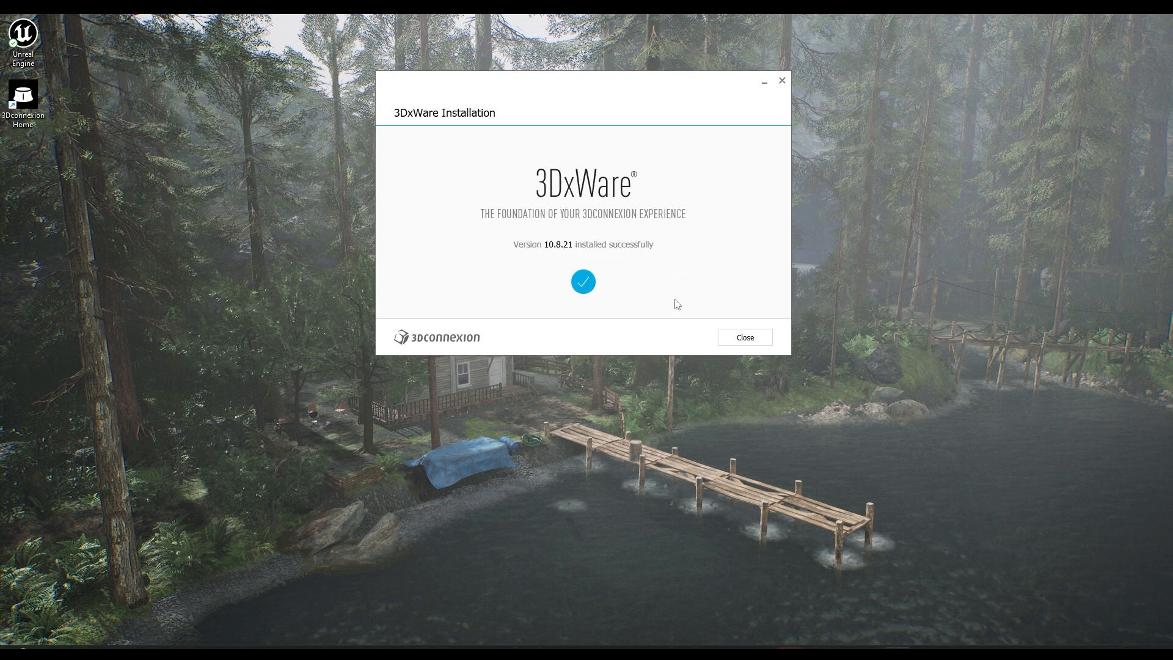
# - Close the finished installer and launch the Trainer from 3Dconnexion Home
pyautogui.click(743, 336)
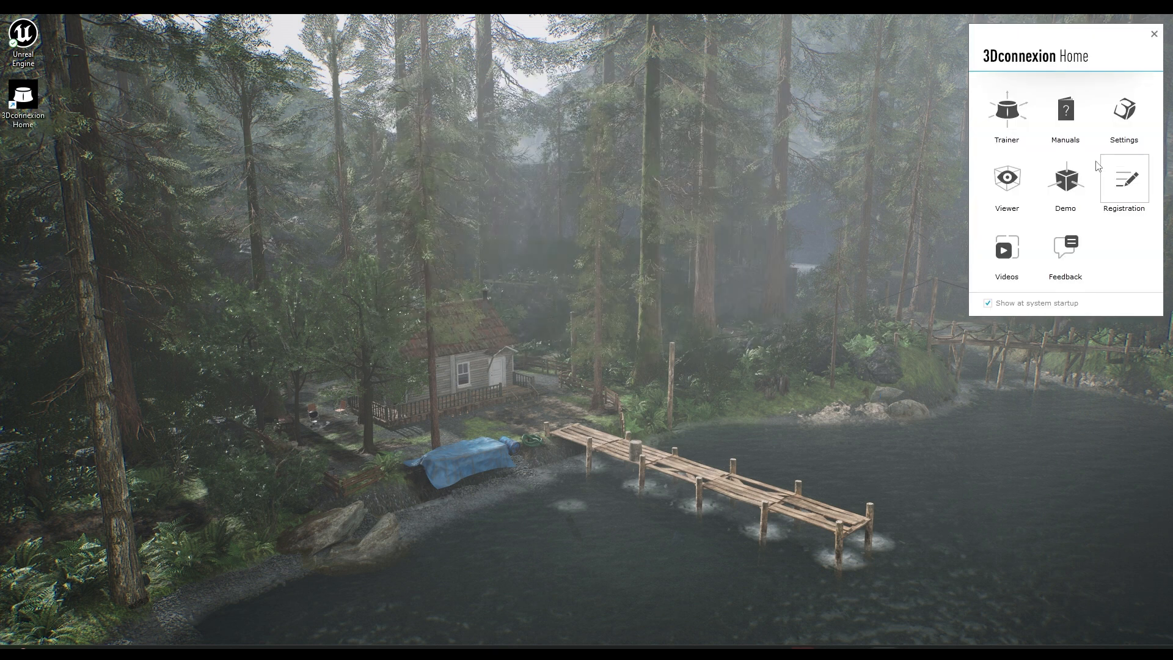
pyautogui.moveTo(1094, 223)
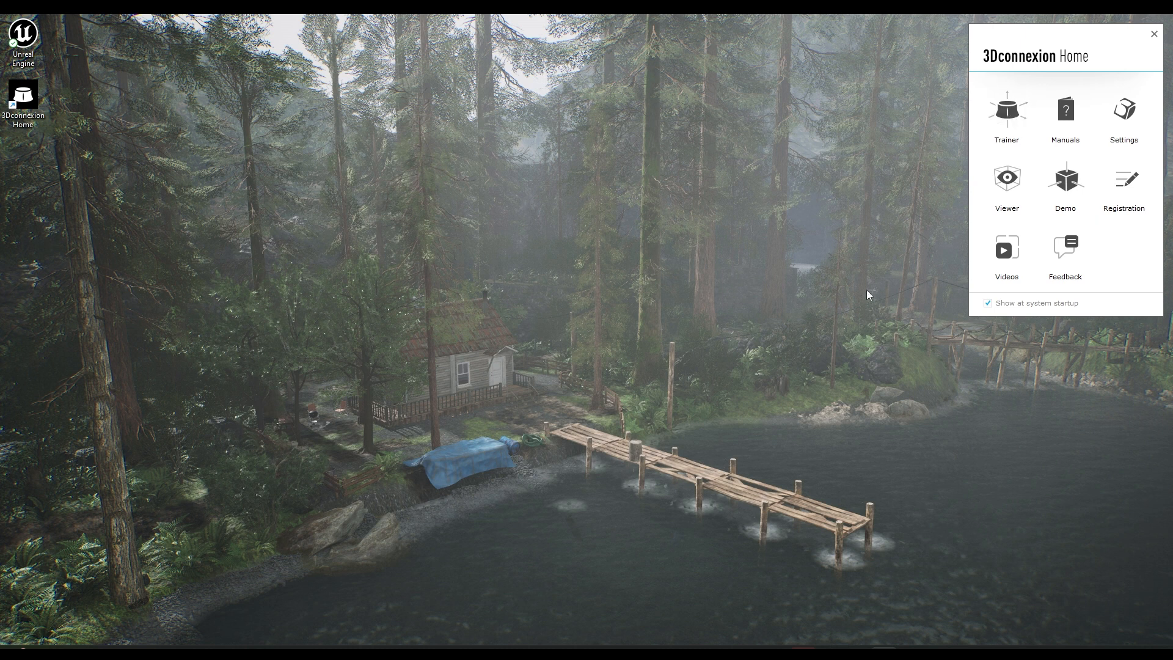
pyautogui.click(1006, 110)
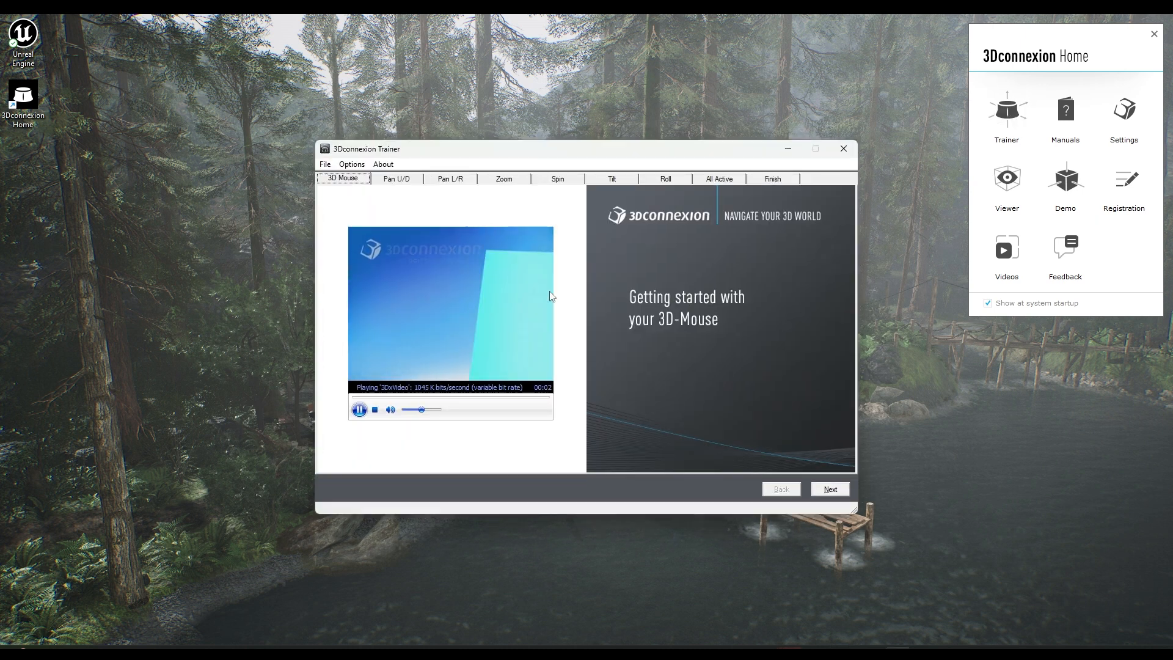